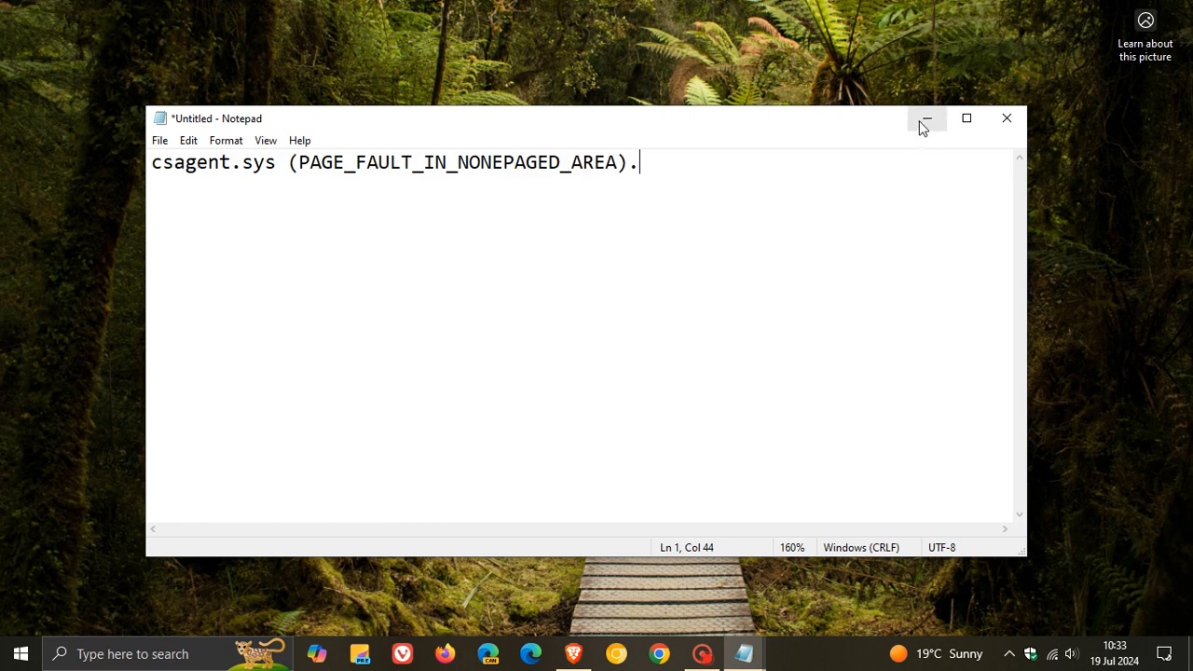
mouse_move(927, 120)
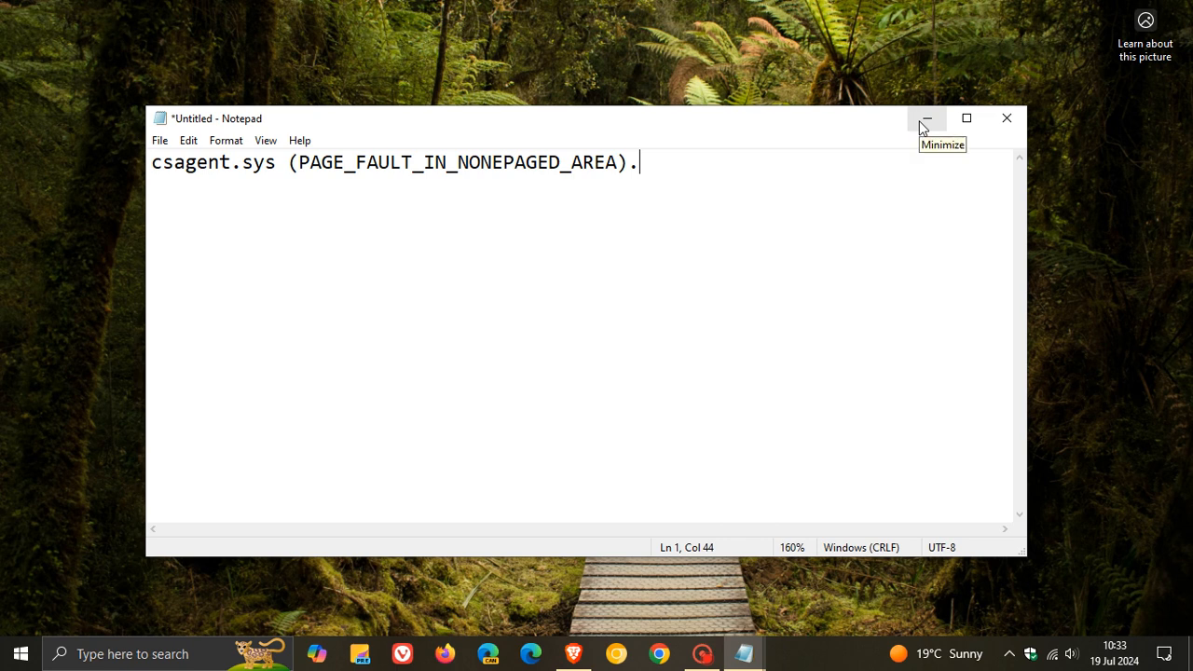
- Minimize the csagent.sys Notepad window and bring up the notes with the four numbered recovery steps
left_click(925, 120)
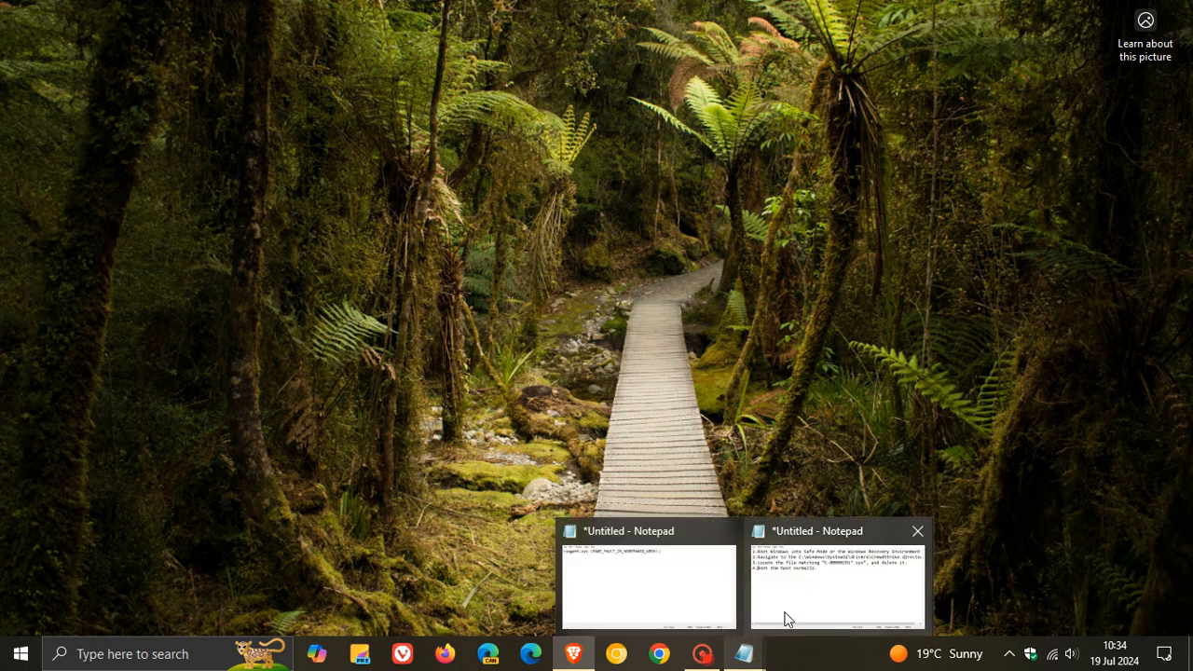
left_click(835, 582)
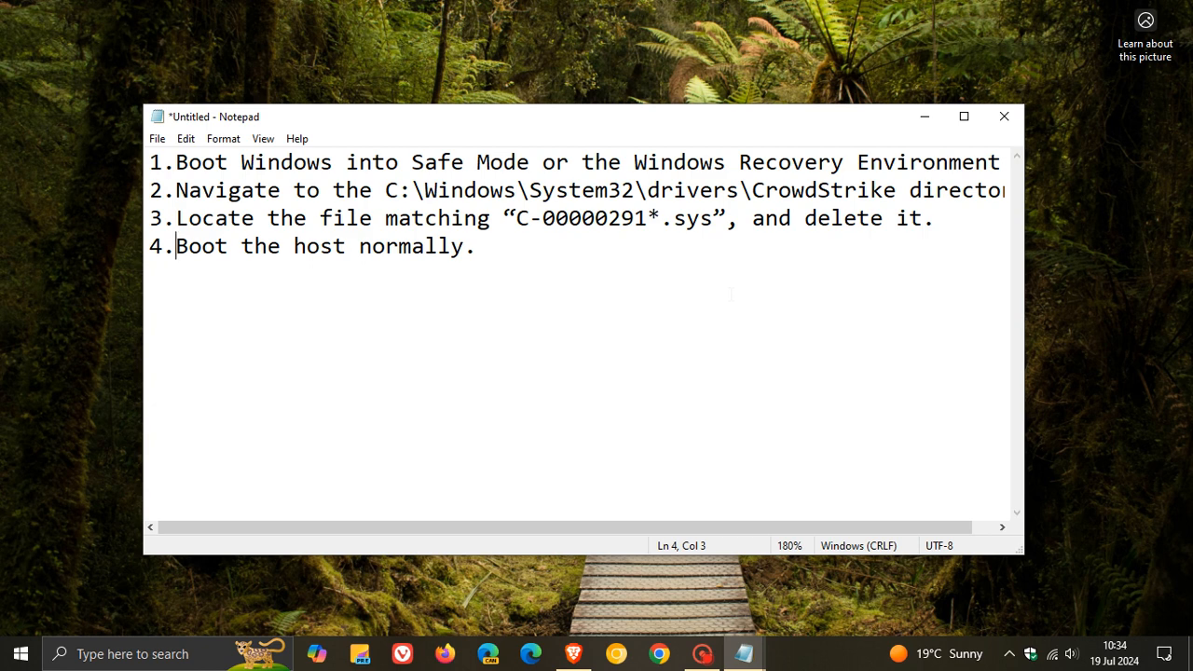
left_click(964, 116)
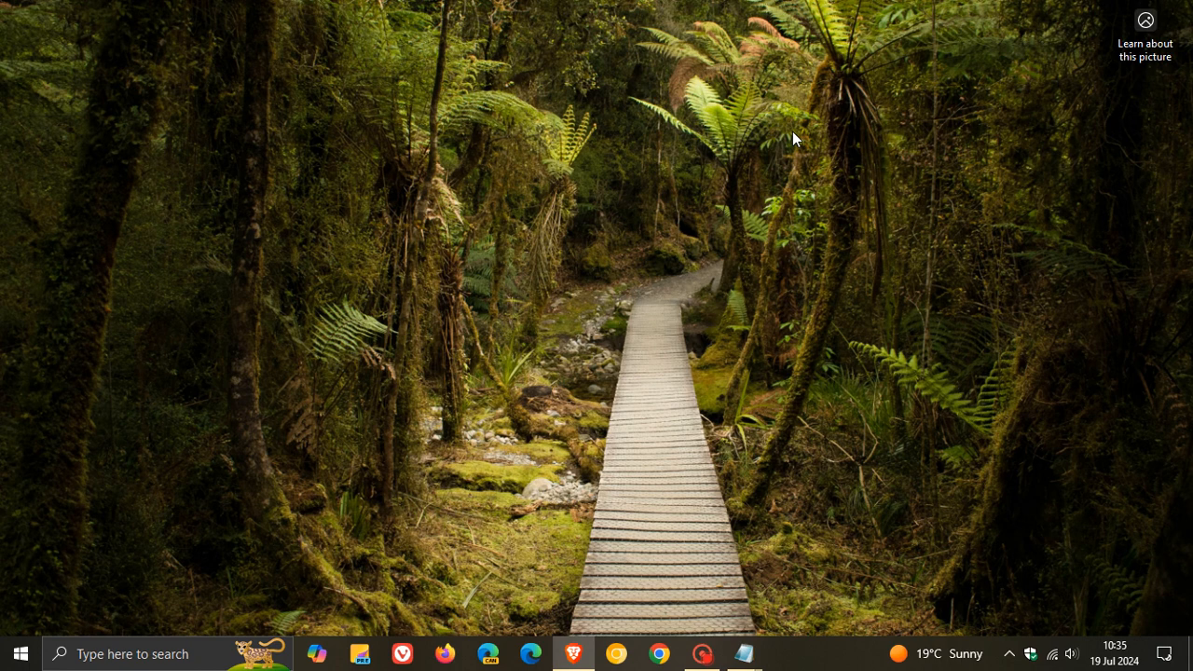
mouse_move(731, 302)
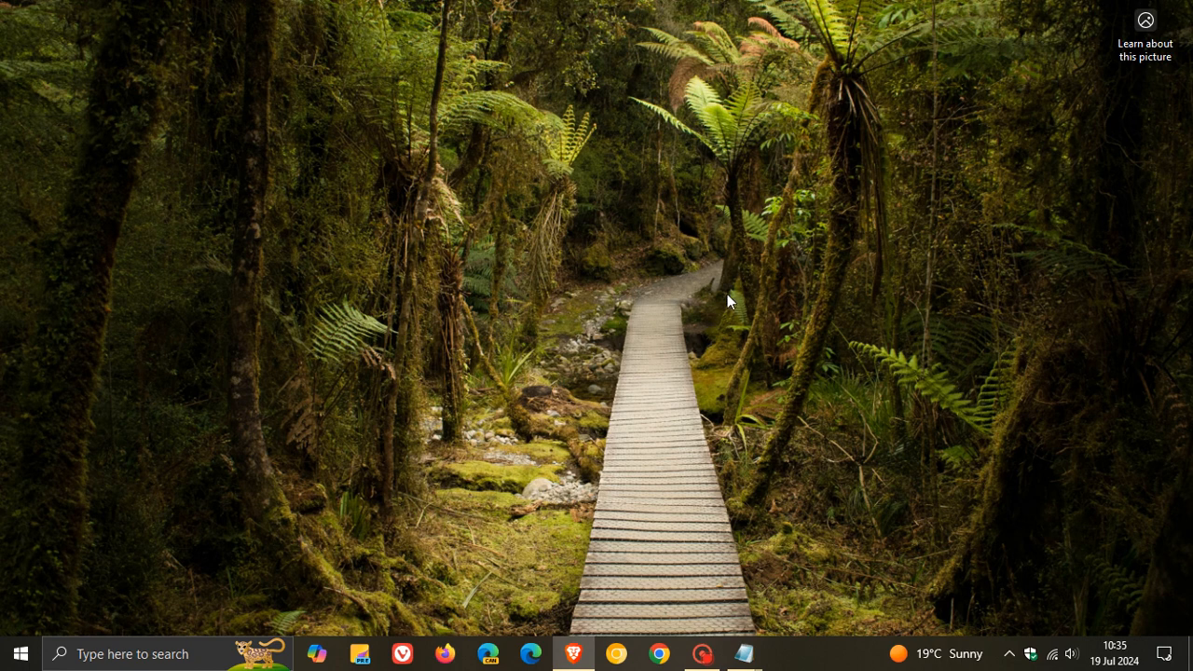
mouse_move(734, 279)
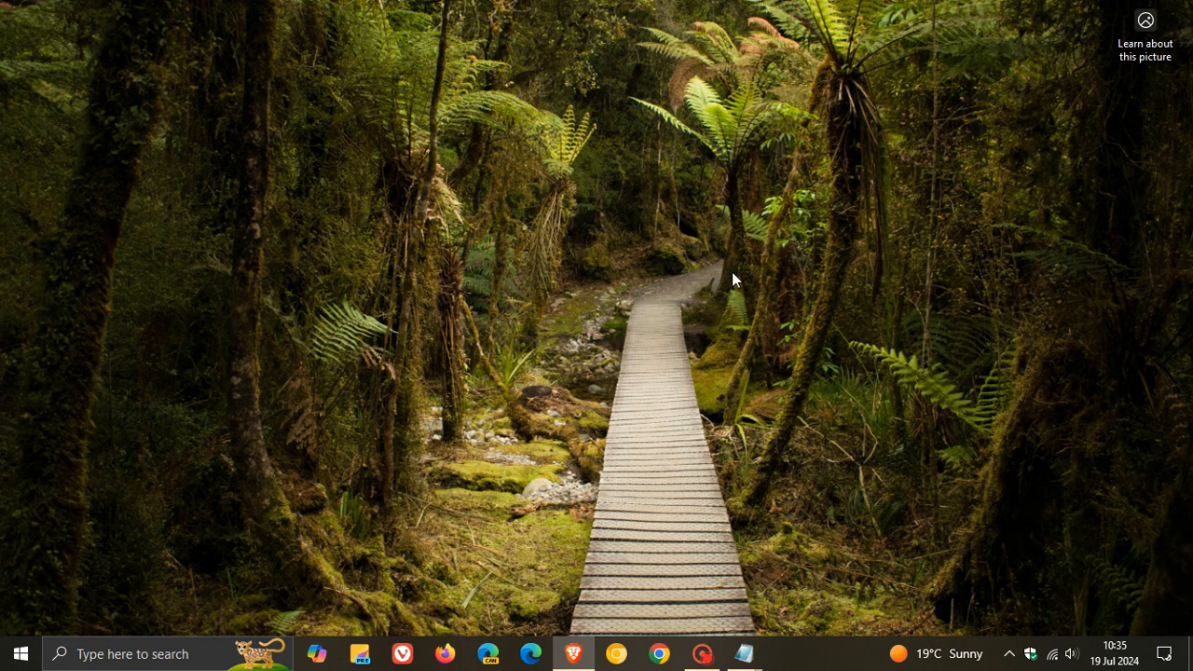